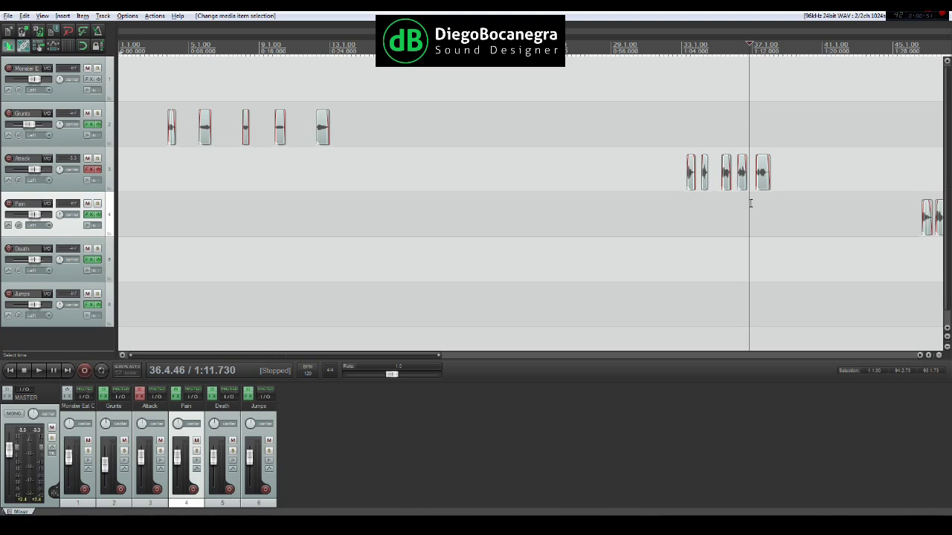
# Close the creature project, open the shotgun session and solo the Shot track
pyautogui.click(762, 171)
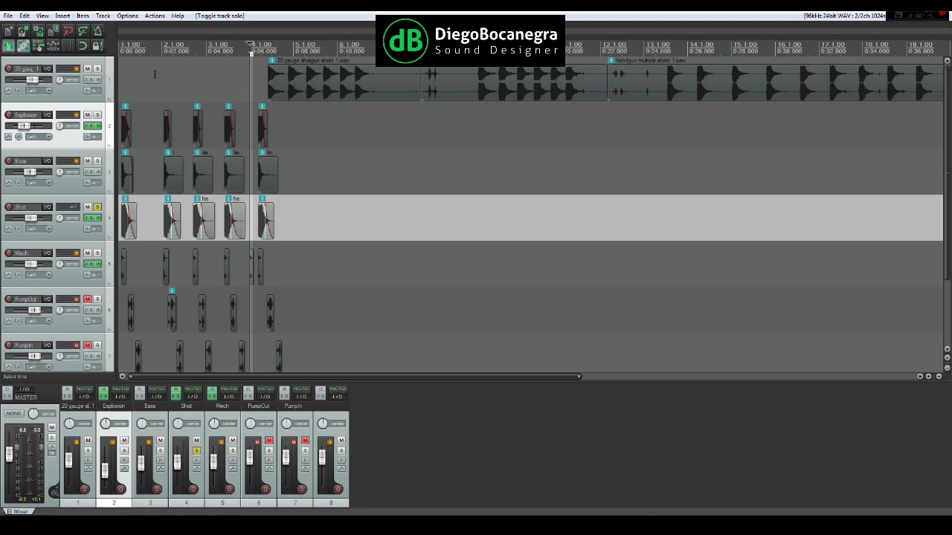
pyautogui.click(93, 125)
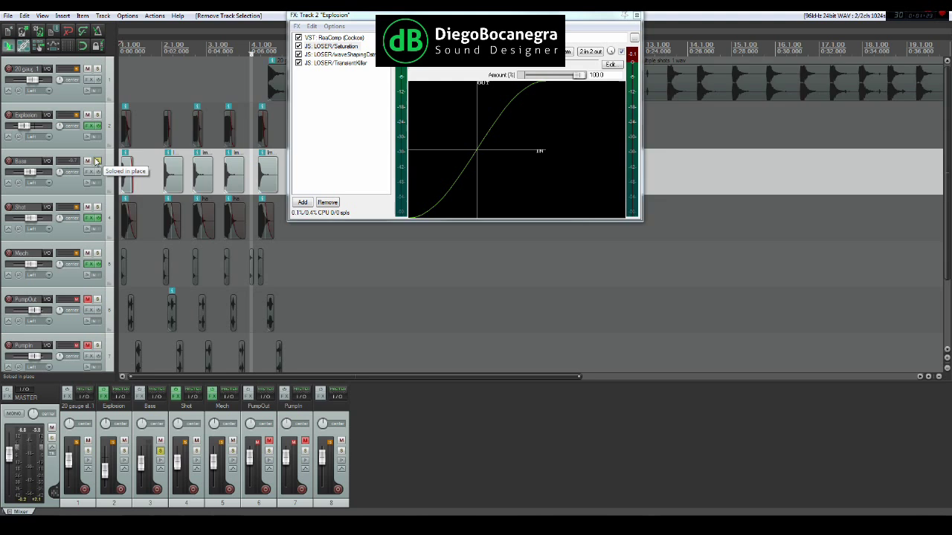
# Close the FX window and add track 8 holding Shotgun_Shells1–3 clips
pyautogui.click(97, 160)
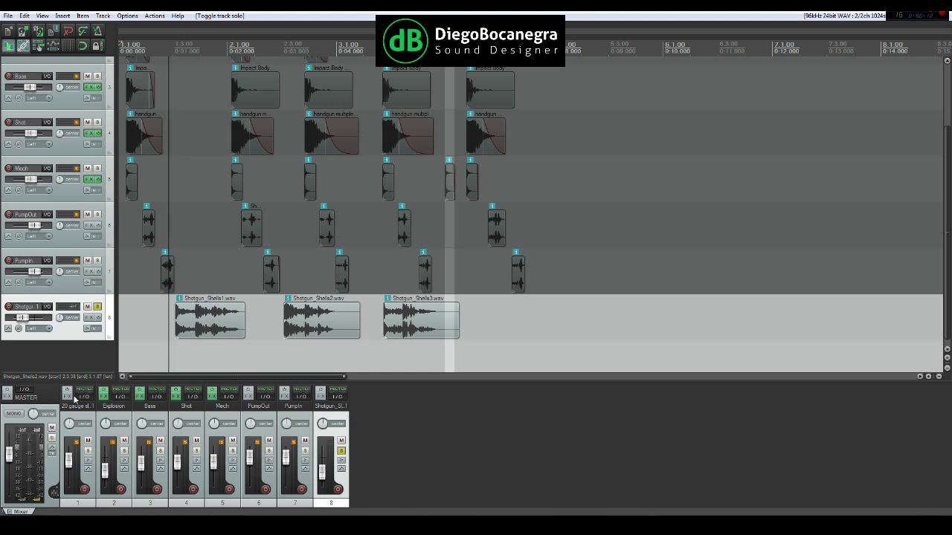
pyautogui.moveTo(76, 393)
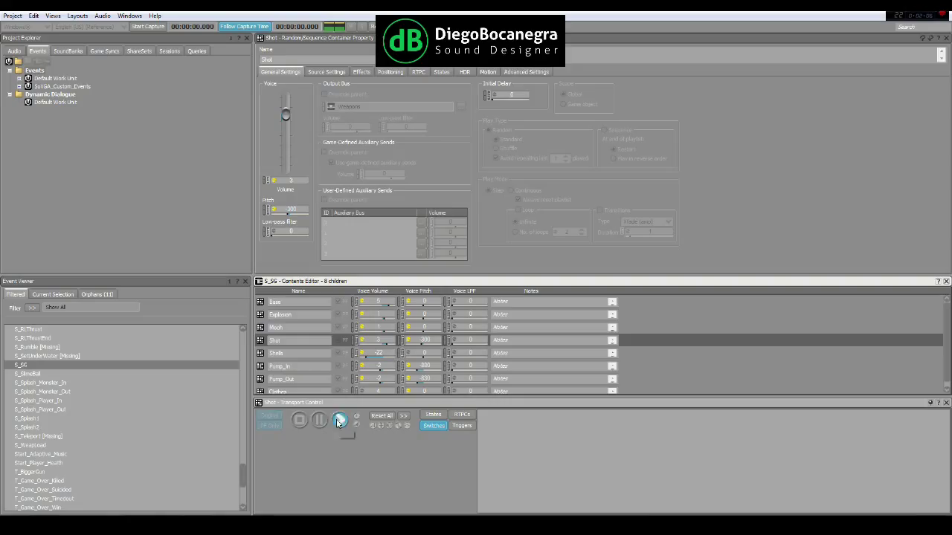
# Select the Shells layer in the Contents Editor and play it back
pyautogui.click(276, 352)
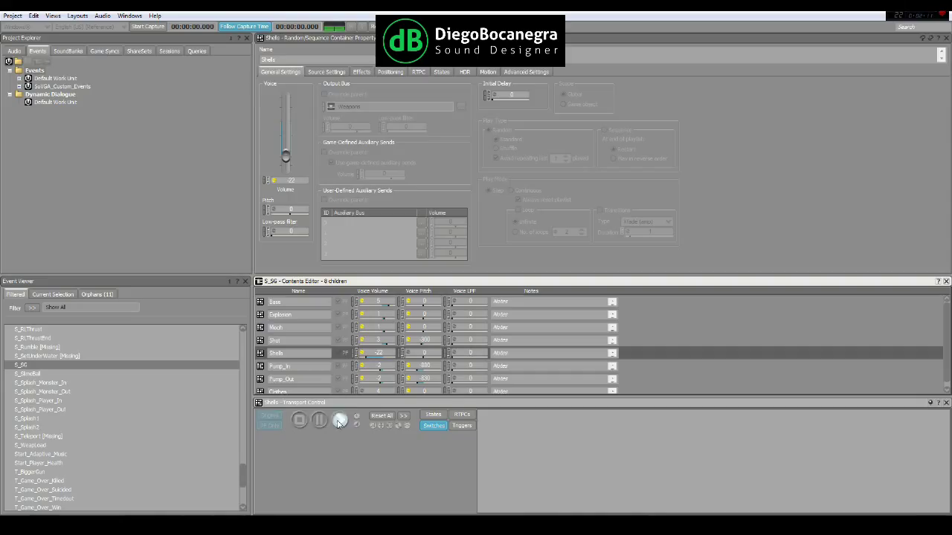
pyautogui.click(281, 379)
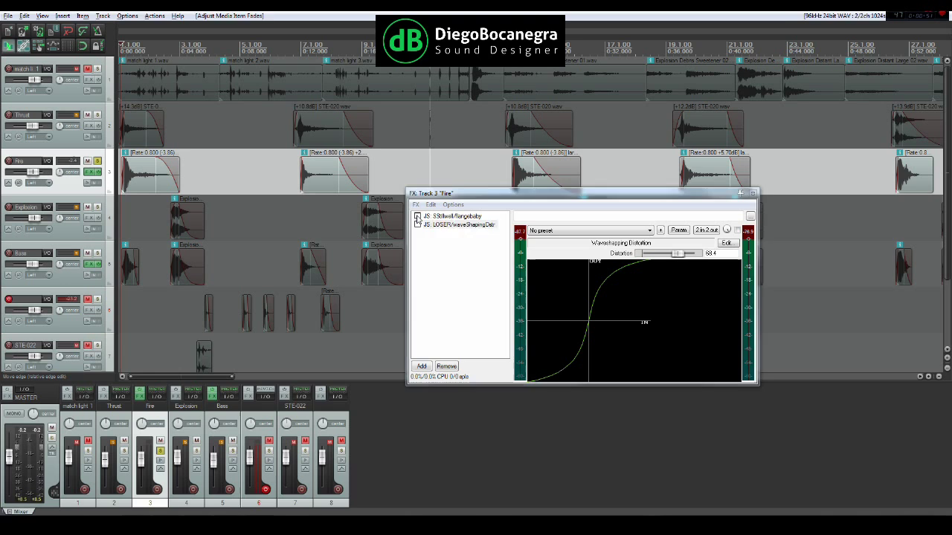
# Adjust the Bass track's ReaComp and enable ReaEQ band 4 low-pass at 413.2 Hz
pyautogui.click(418, 224)
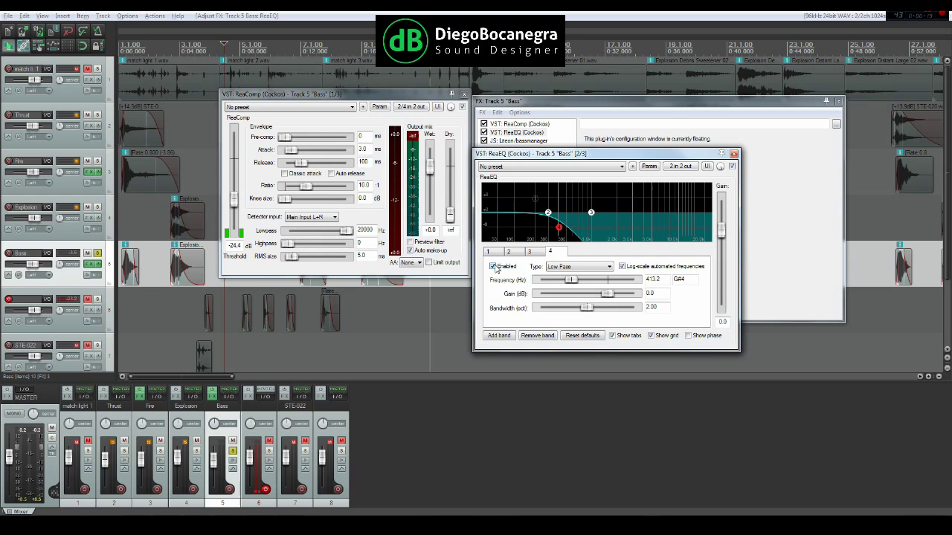
pyautogui.click(486, 251)
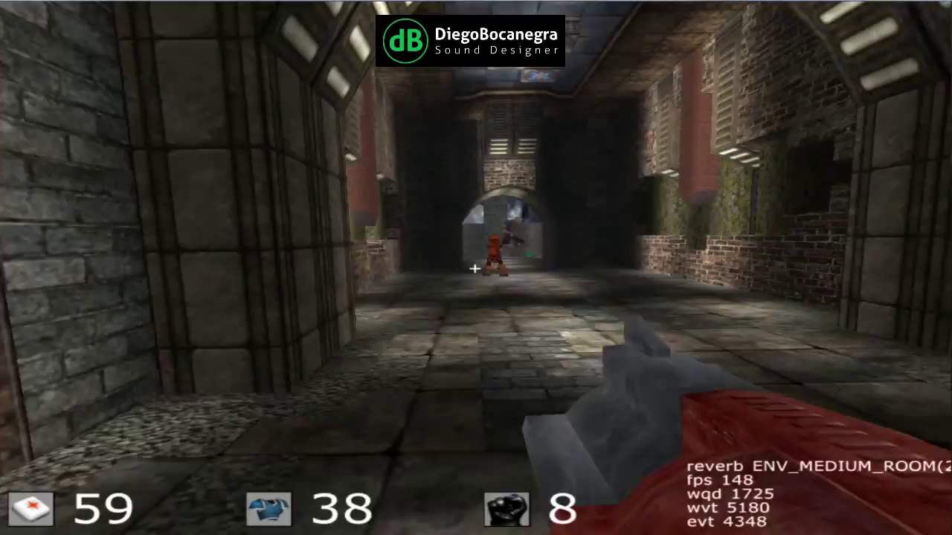
pyautogui.click(476, 267)
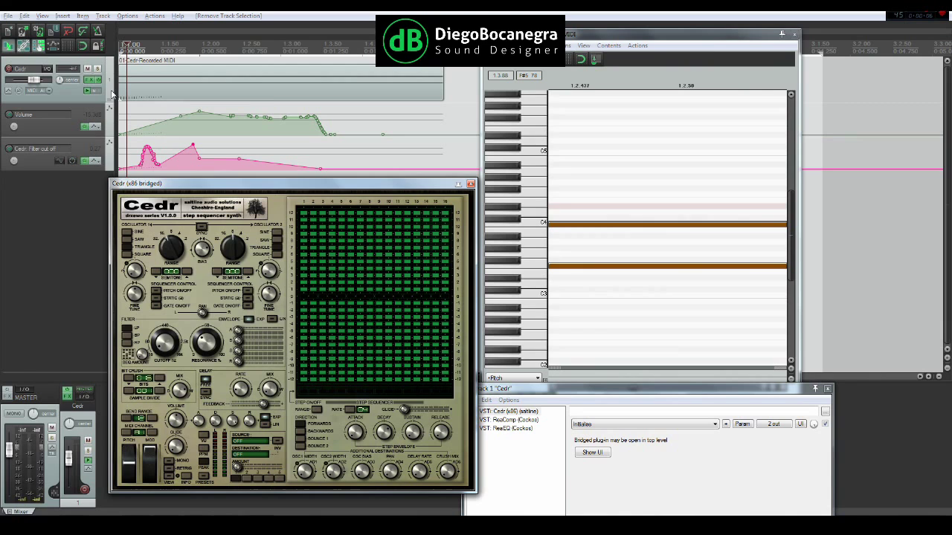
# Close the Cedr (x86 bridged) synth plugin window
pyautogui.click(471, 183)
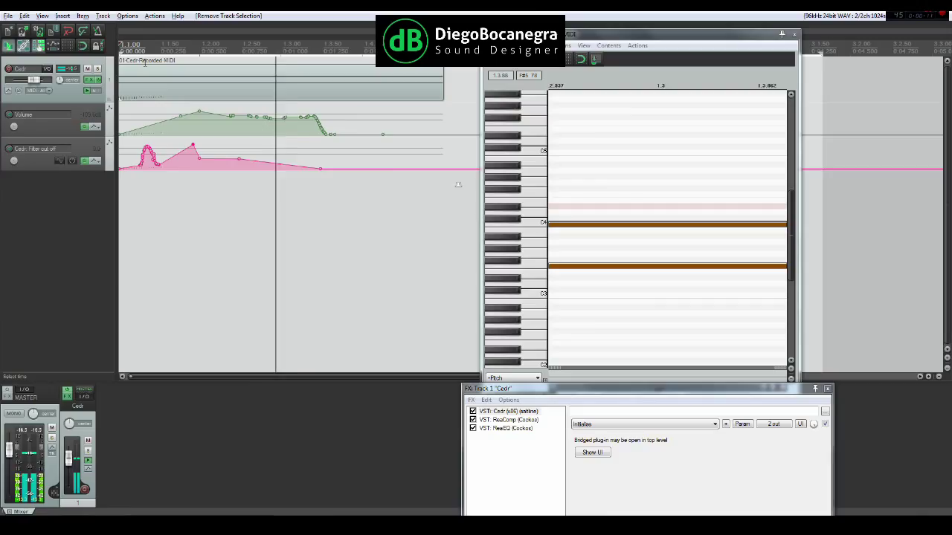